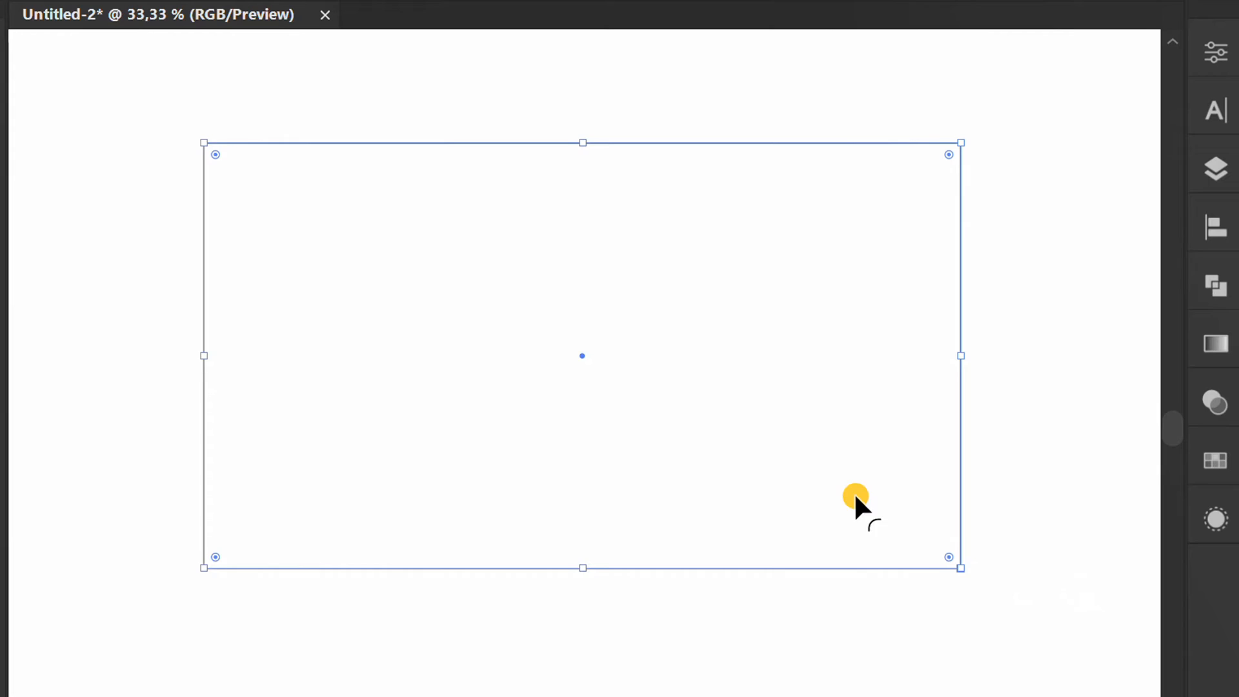
# Fill the background rectangle with a radial gradient, green centre fading to black.
pyautogui.click(1214, 344)
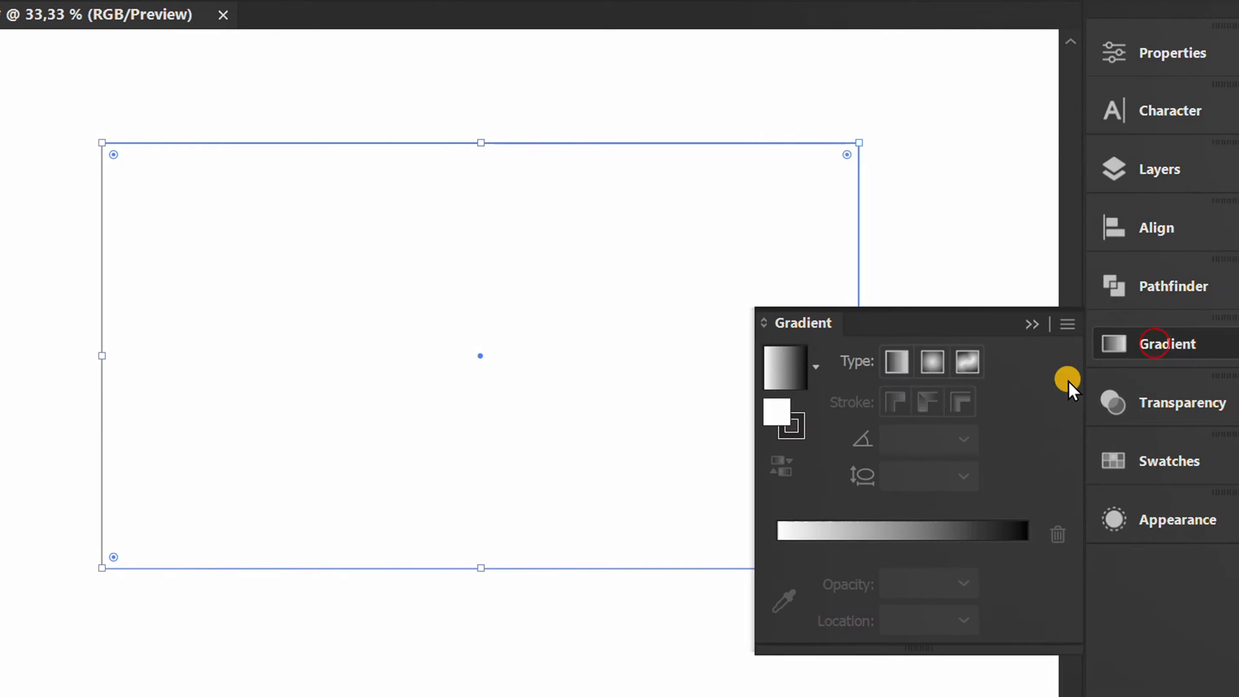
pyautogui.click(896, 361)
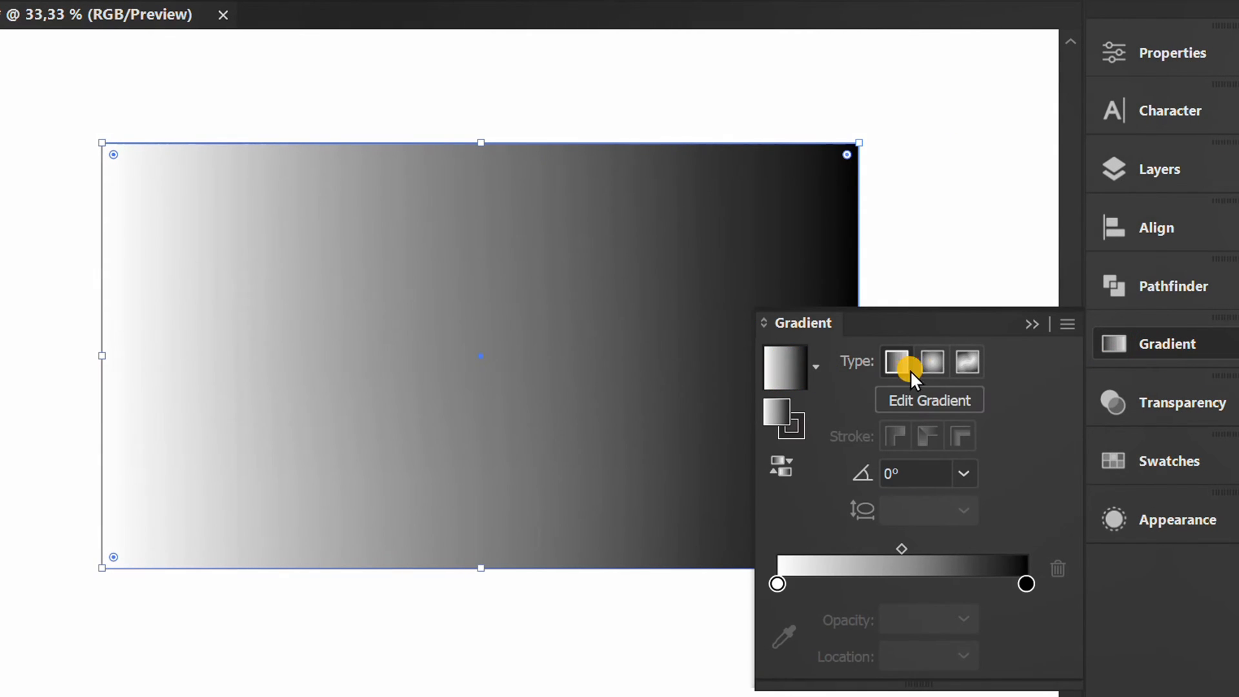
pyautogui.click(932, 361)
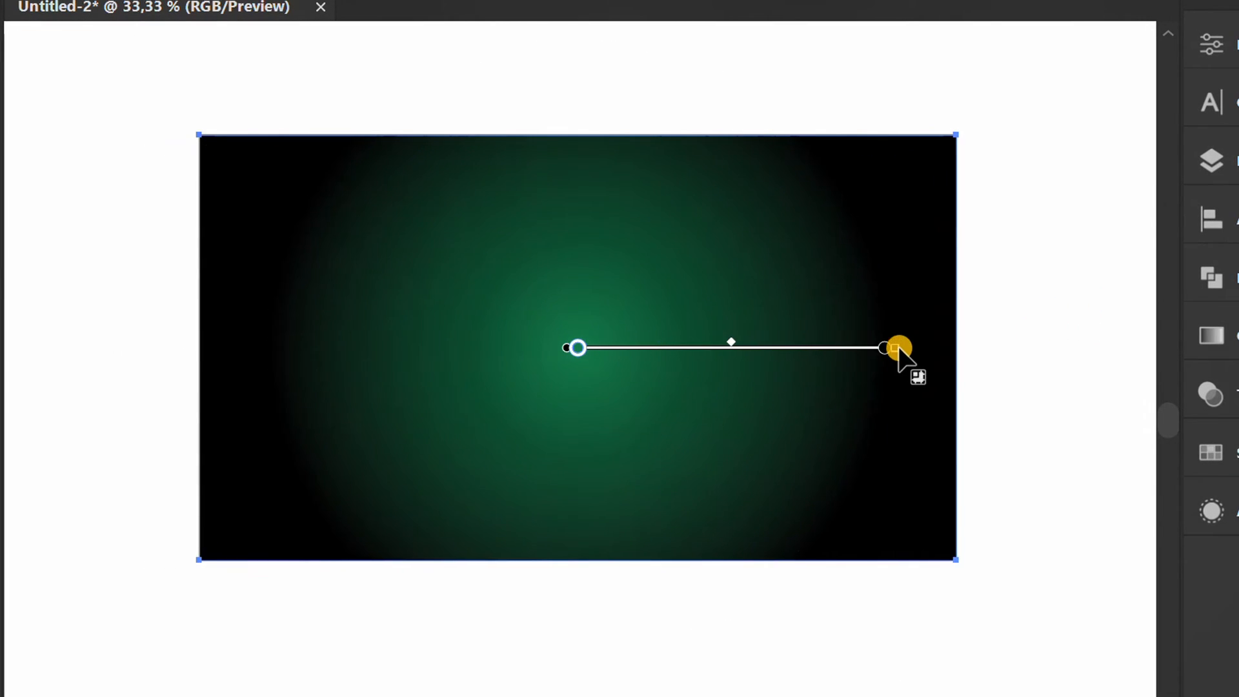
# Enlarge and reshape the radial gradient so the green glow fills most of the background.
pyautogui.moveTo(893, 348); pyautogui.dragTo(1117, 348)
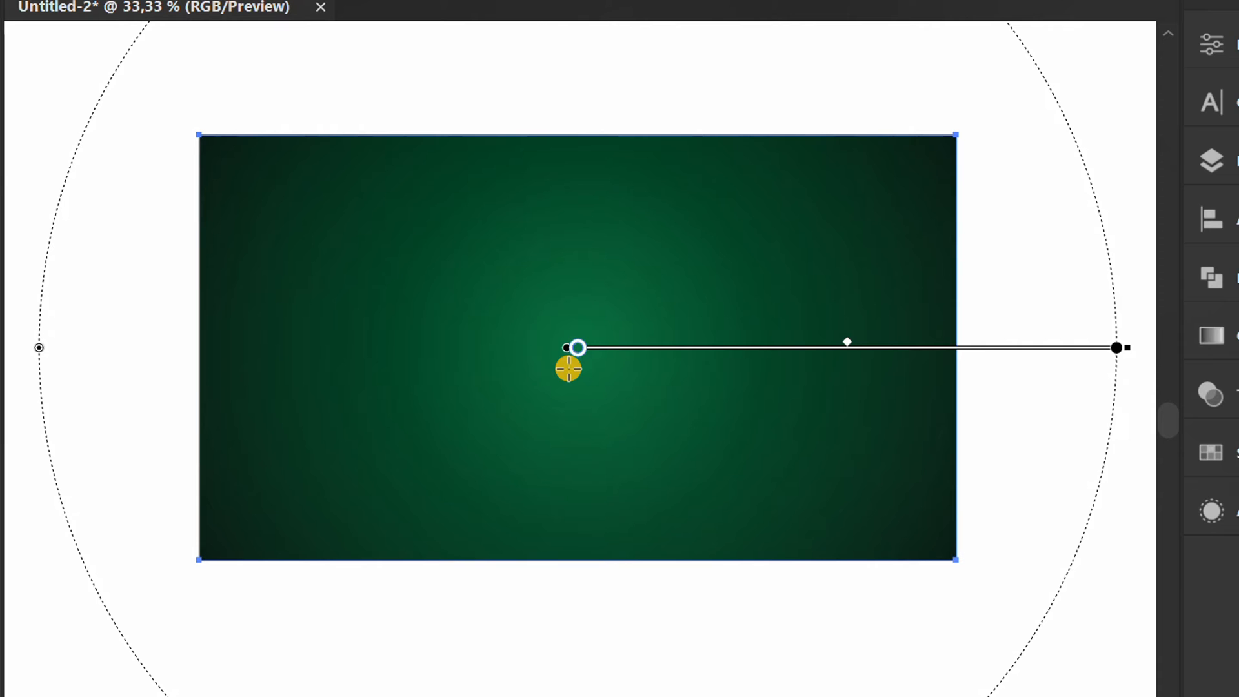
pyautogui.moveTo(575, 347); pyautogui.dragTo(575, 67)
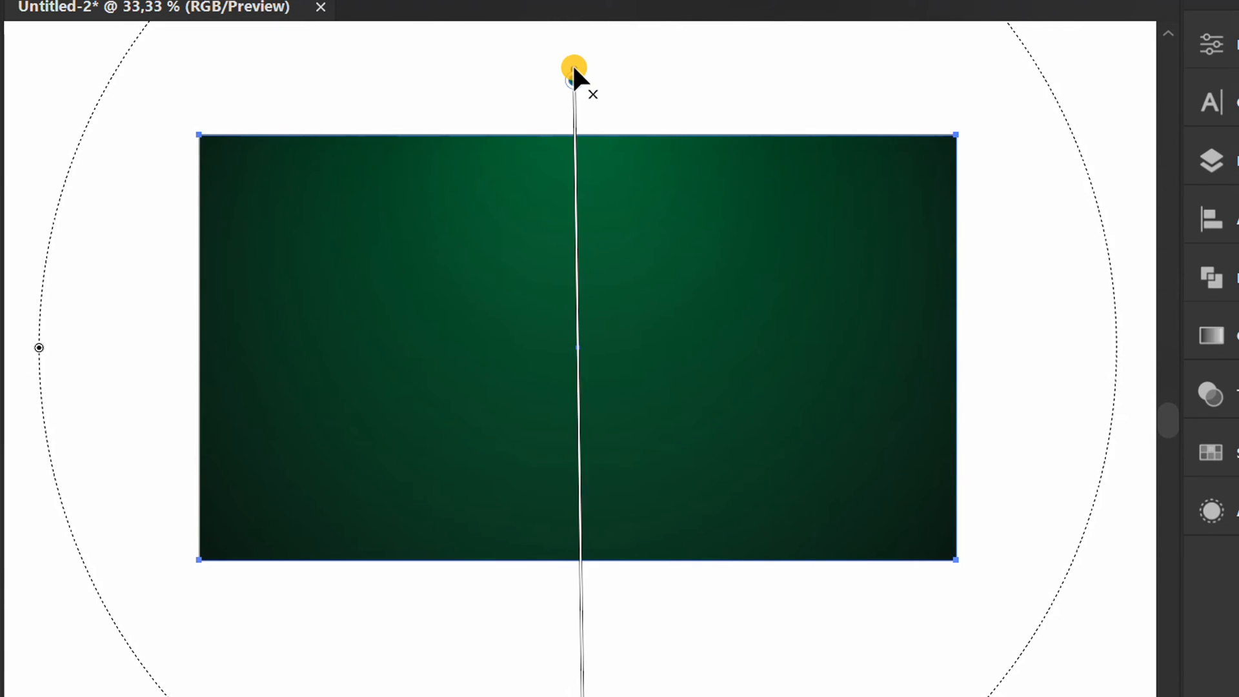
pyautogui.moveTo(575, 78); pyautogui.dragTo(585, 635)
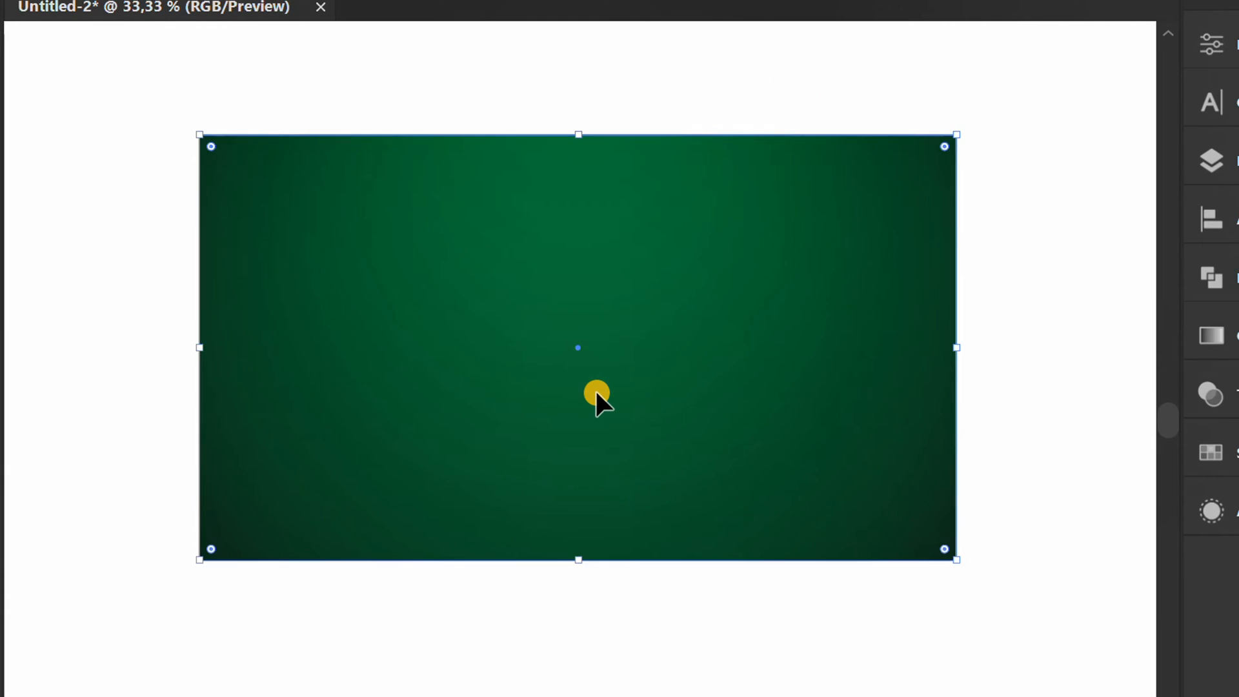
# Draw a 450 × 450 px square and centre it horizontally on the artboard.
pyautogui.press('Ctrl+2')
pyautogui.write('450')
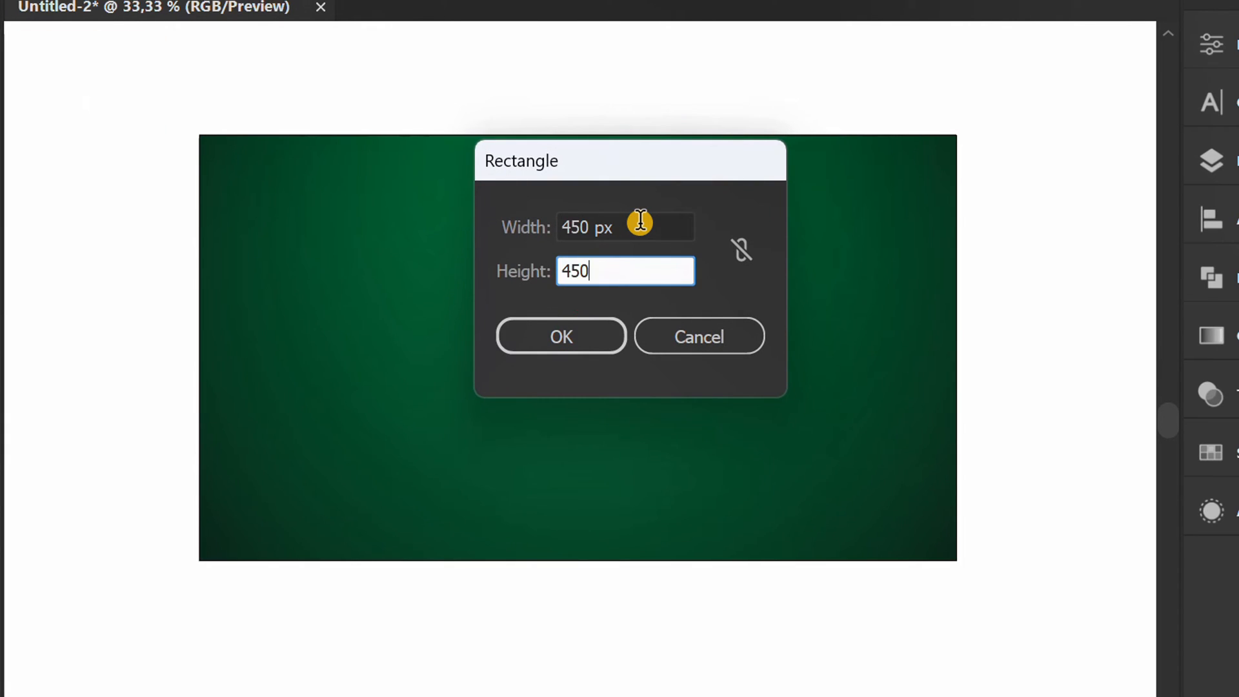
pyautogui.click(561, 335)
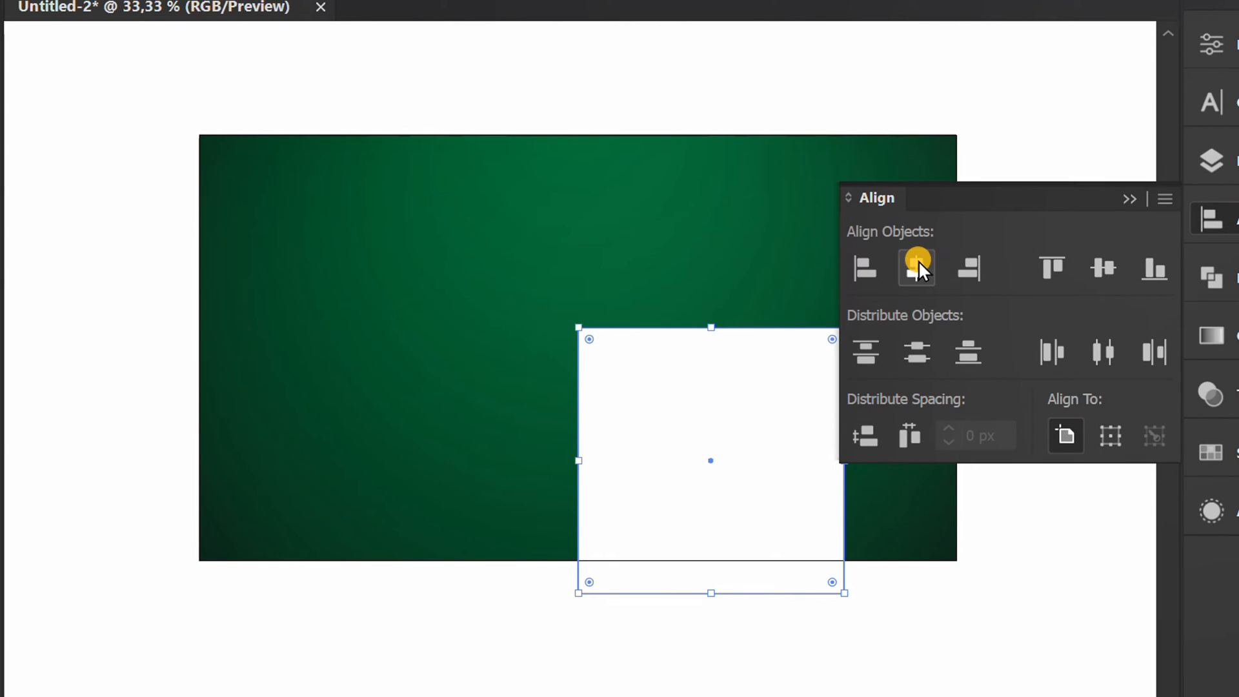
pyautogui.click(917, 268)
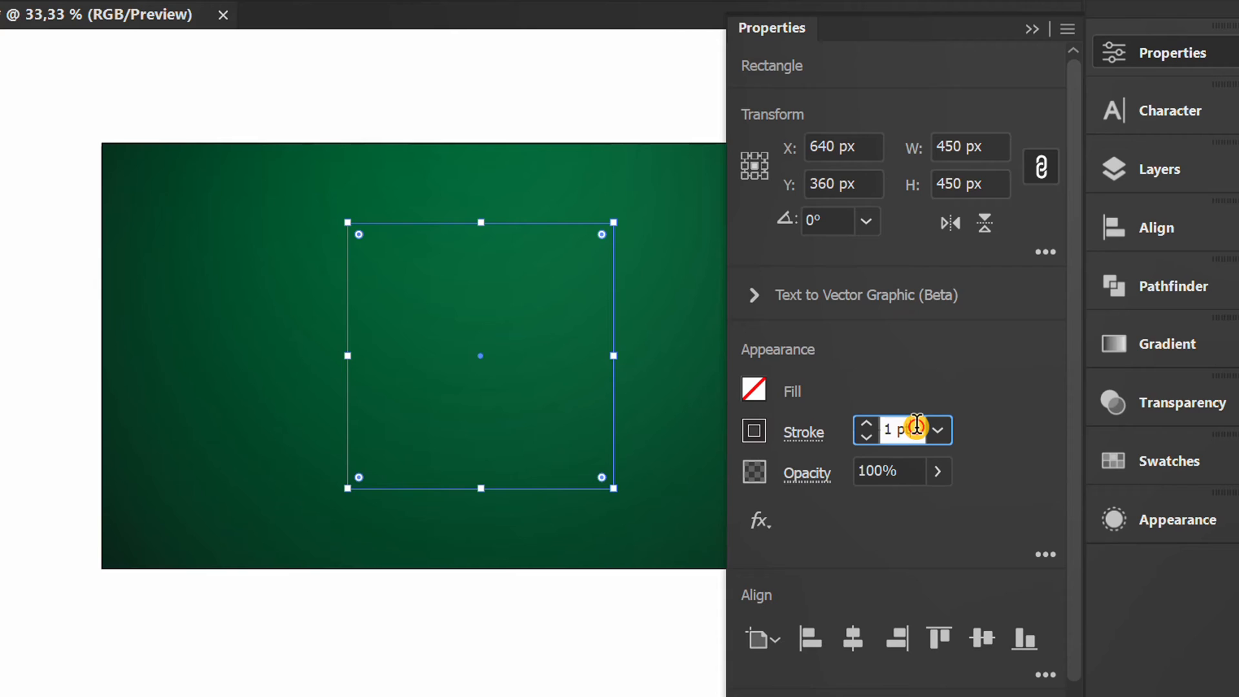
# Give the square no fill and a 17 pt stroke.
pyautogui.write('14')
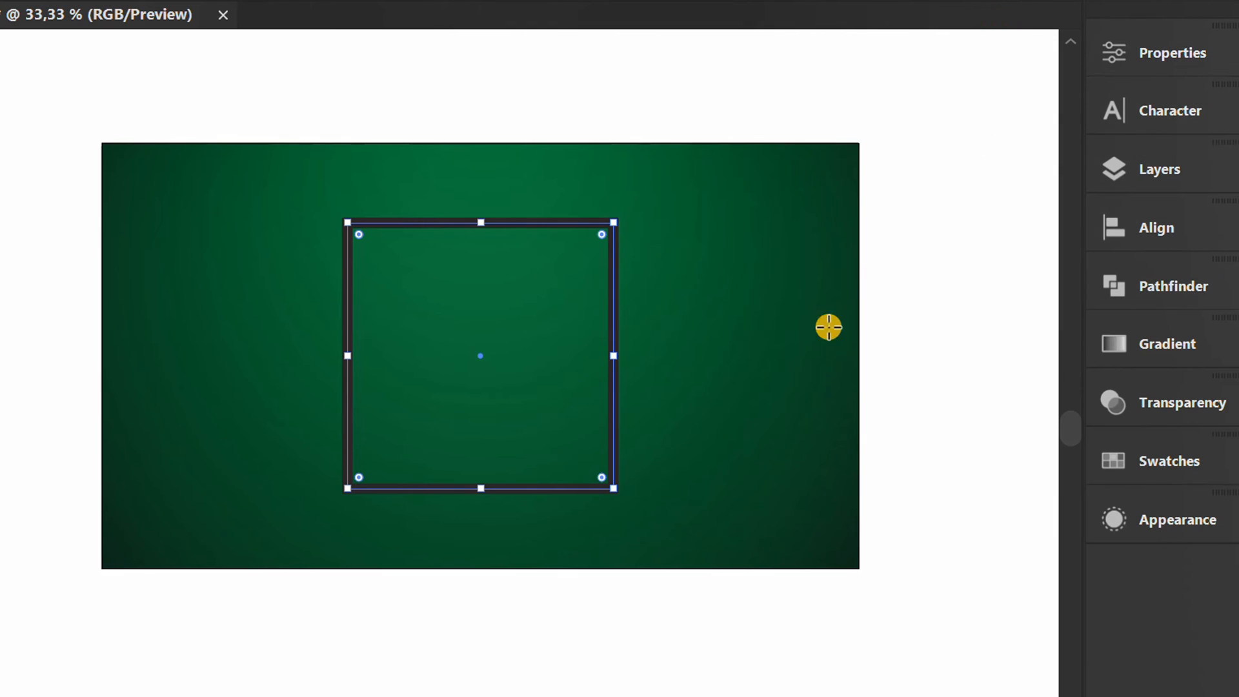
pyautogui.click(1156, 520)
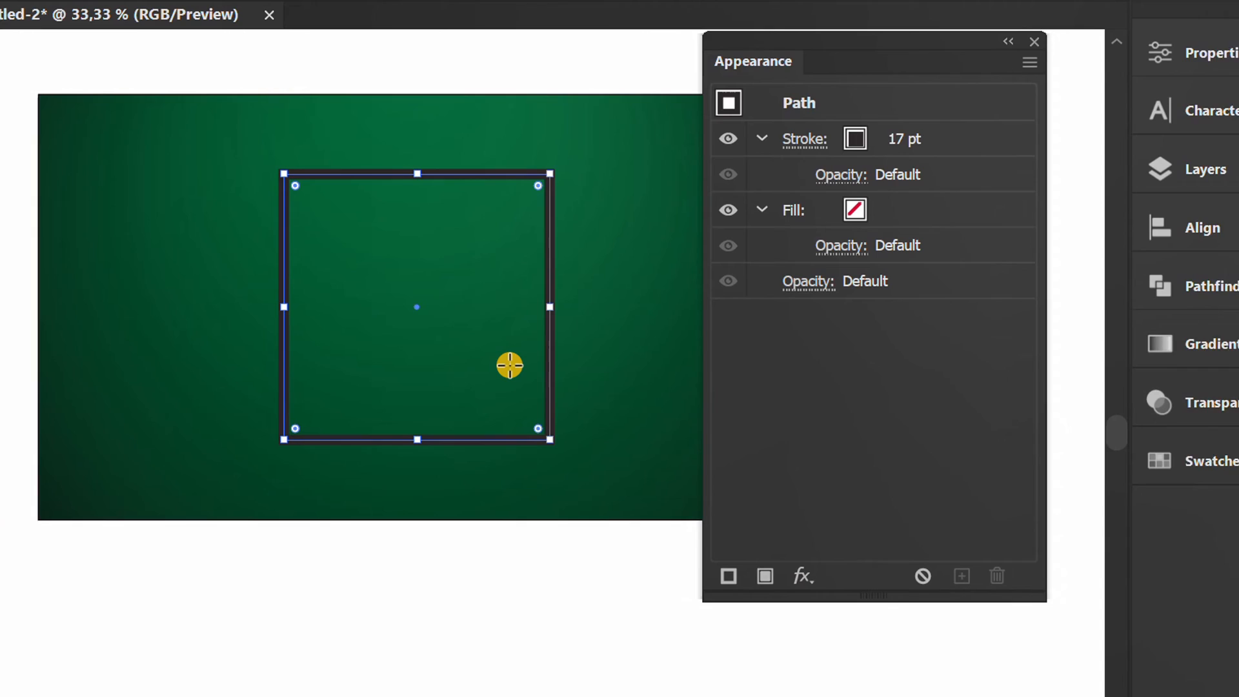
# Apply the gold Metals gradient to the stroke and set its angle to -15°.
pyautogui.click(910, 136)
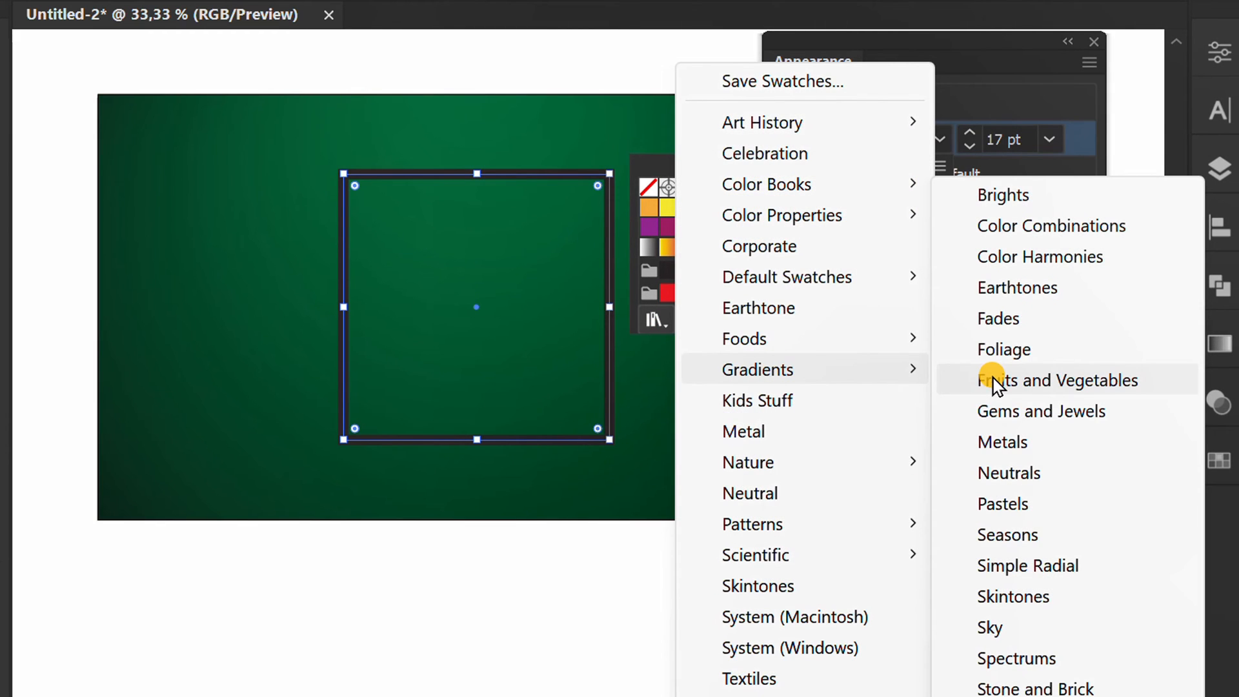
pyautogui.click(1003, 442)
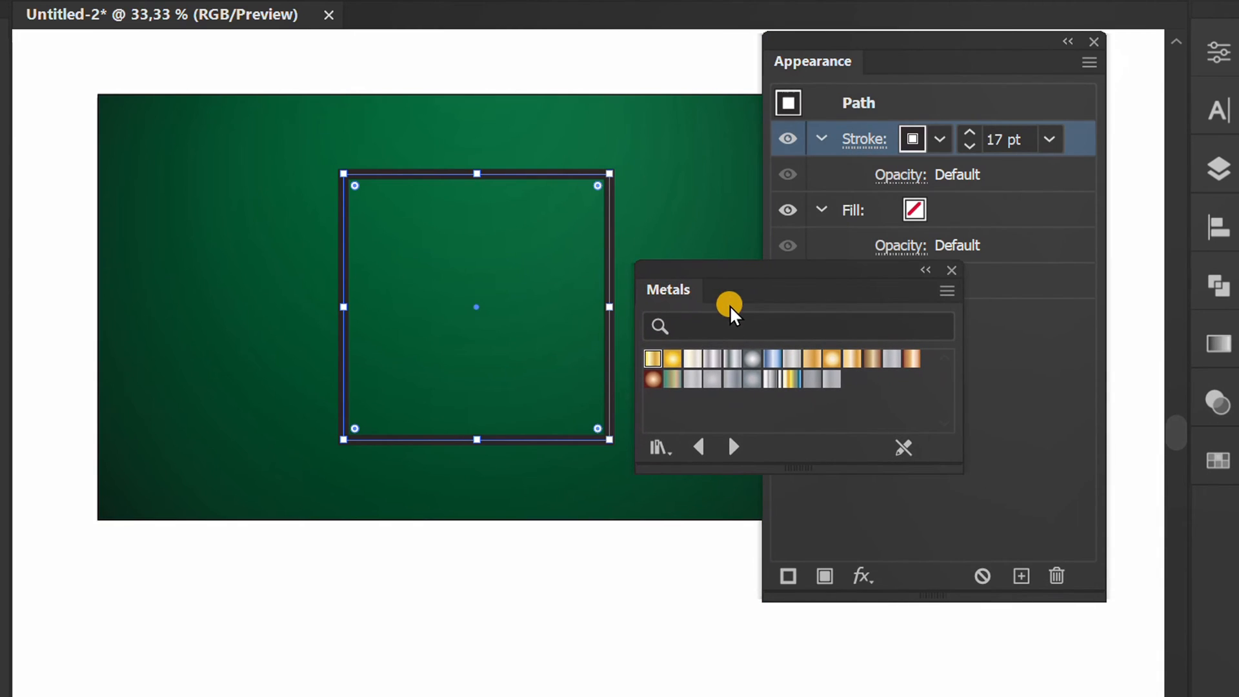
pyautogui.click(654, 359)
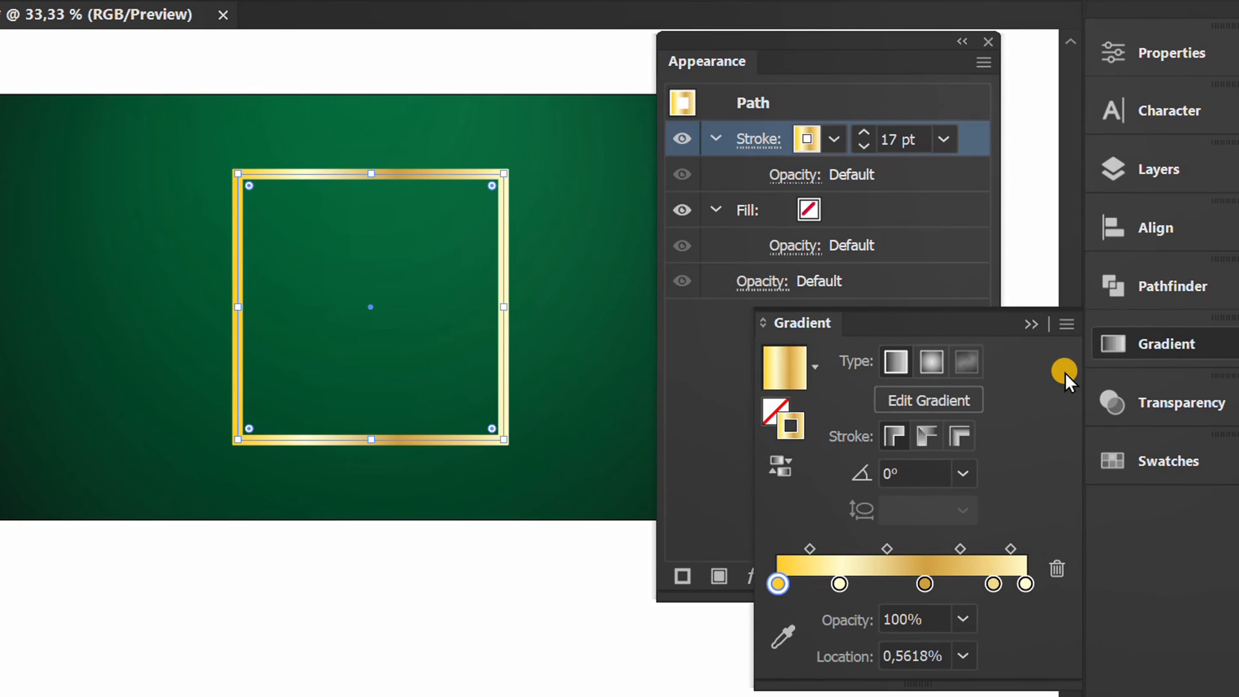
pyautogui.click(913, 474)
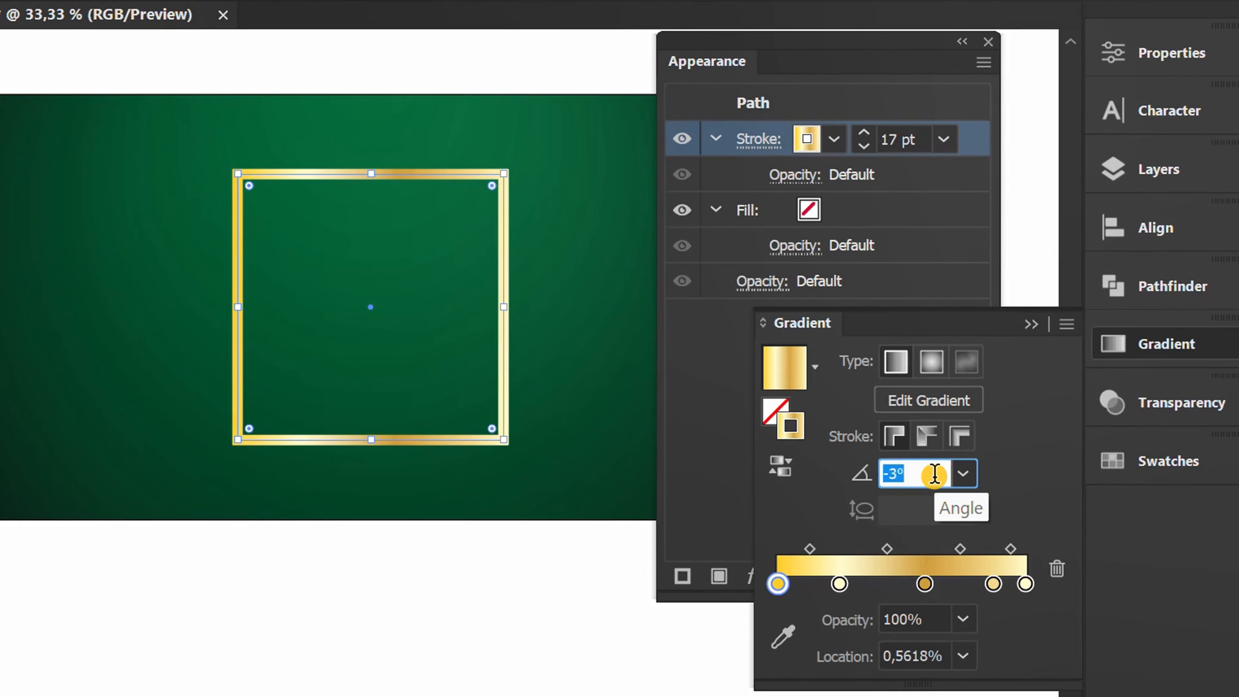
pyautogui.write('-15')
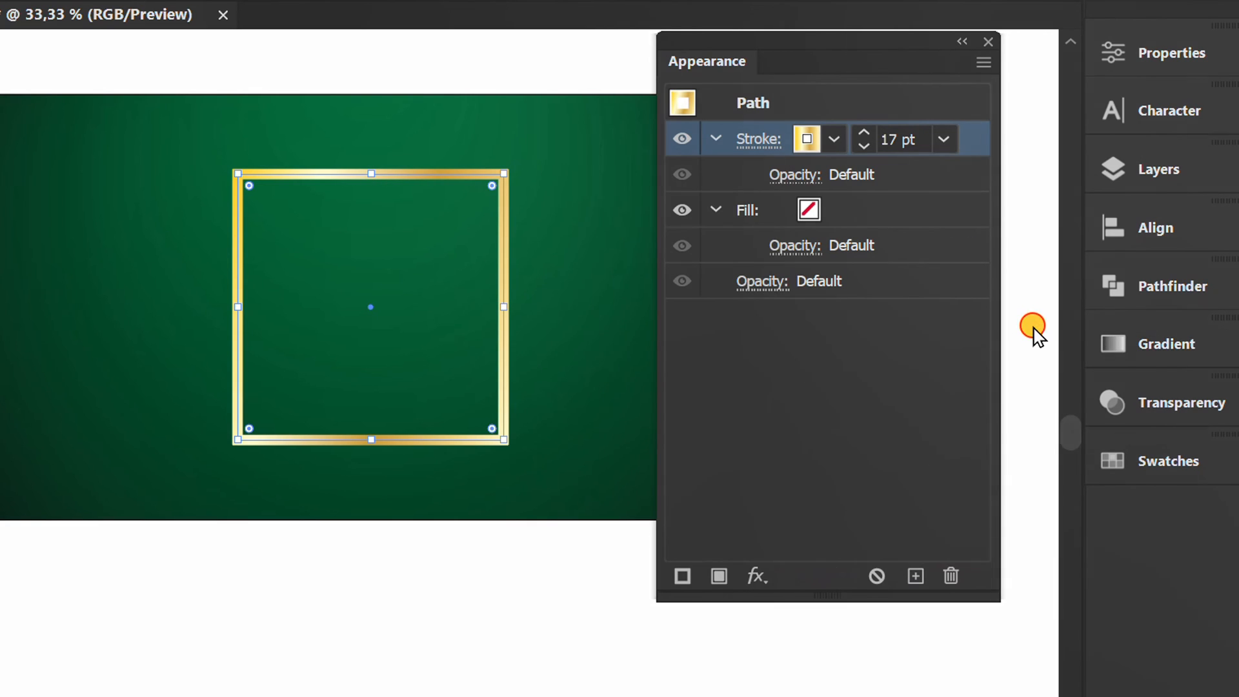
# Add a Drop Shadow effect with Multiply 75%, 7 px offsets and 5 px blur.
pyautogui.click(755, 577)
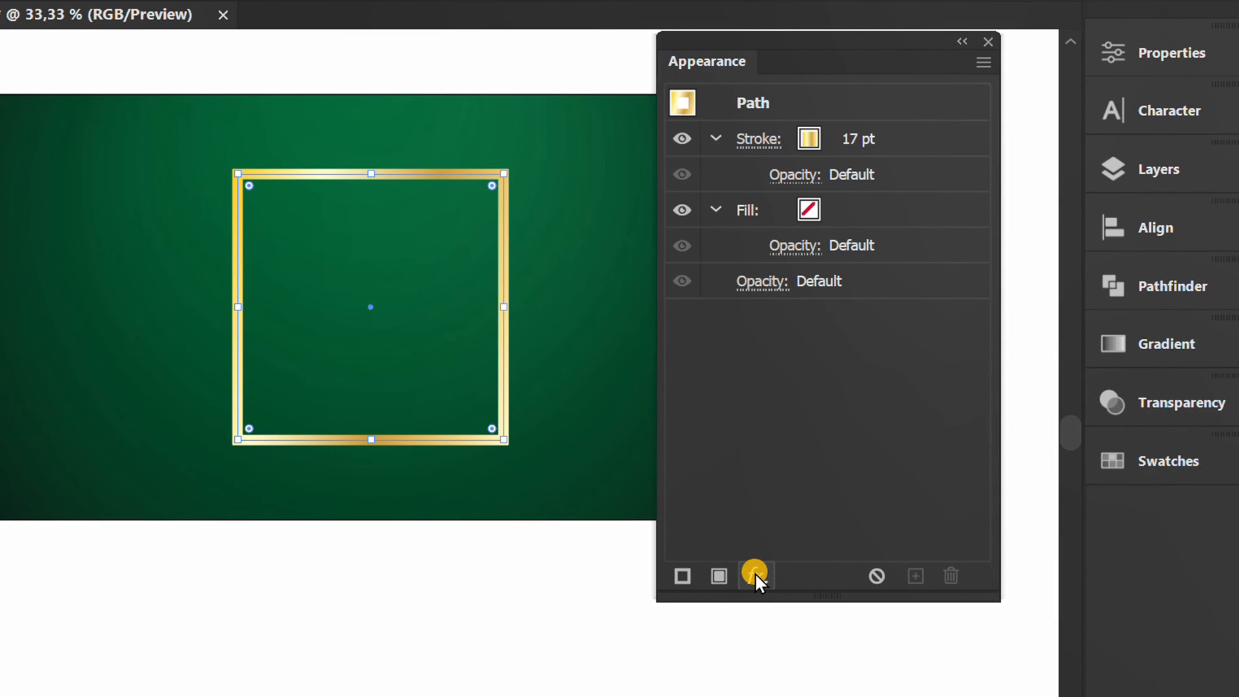
pyautogui.click(753, 576)
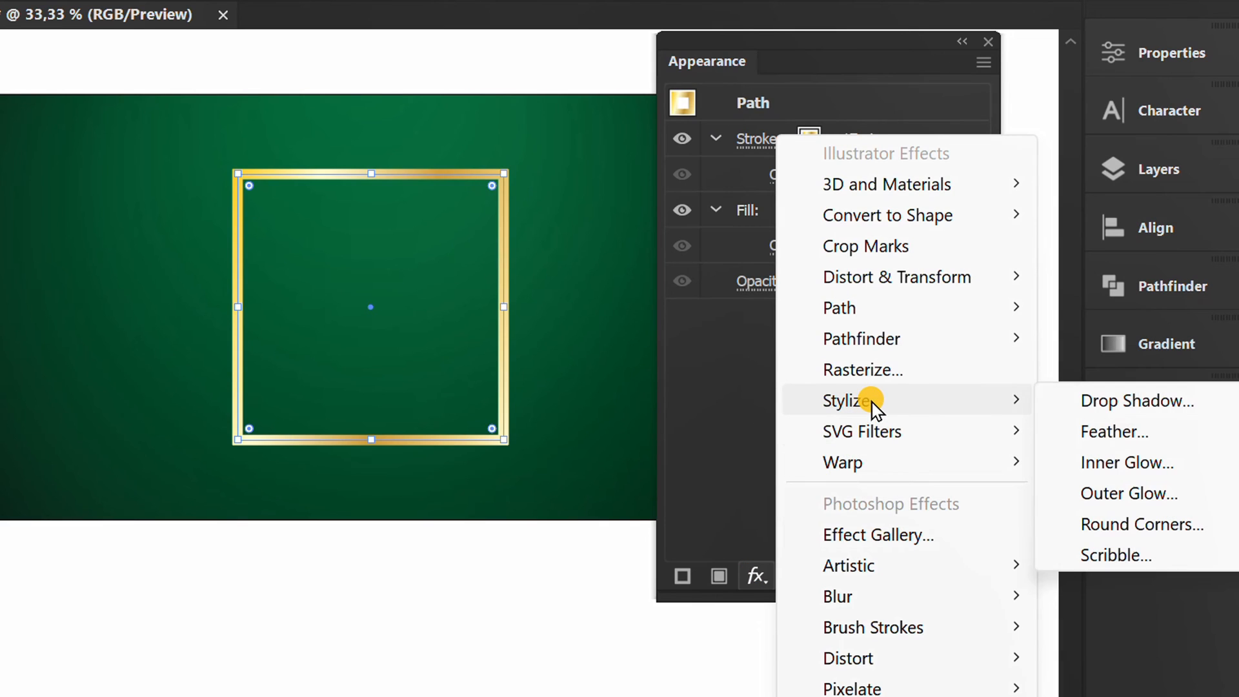
pyautogui.click(1136, 401)
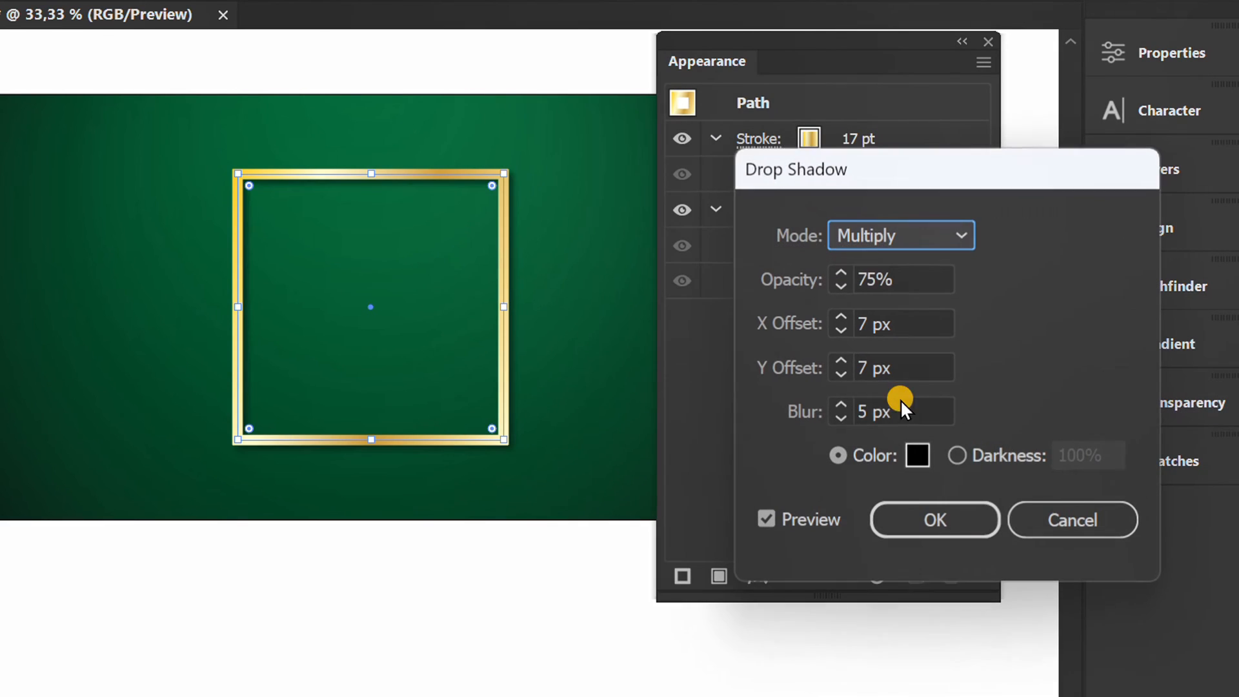
pyautogui.click(930, 522)
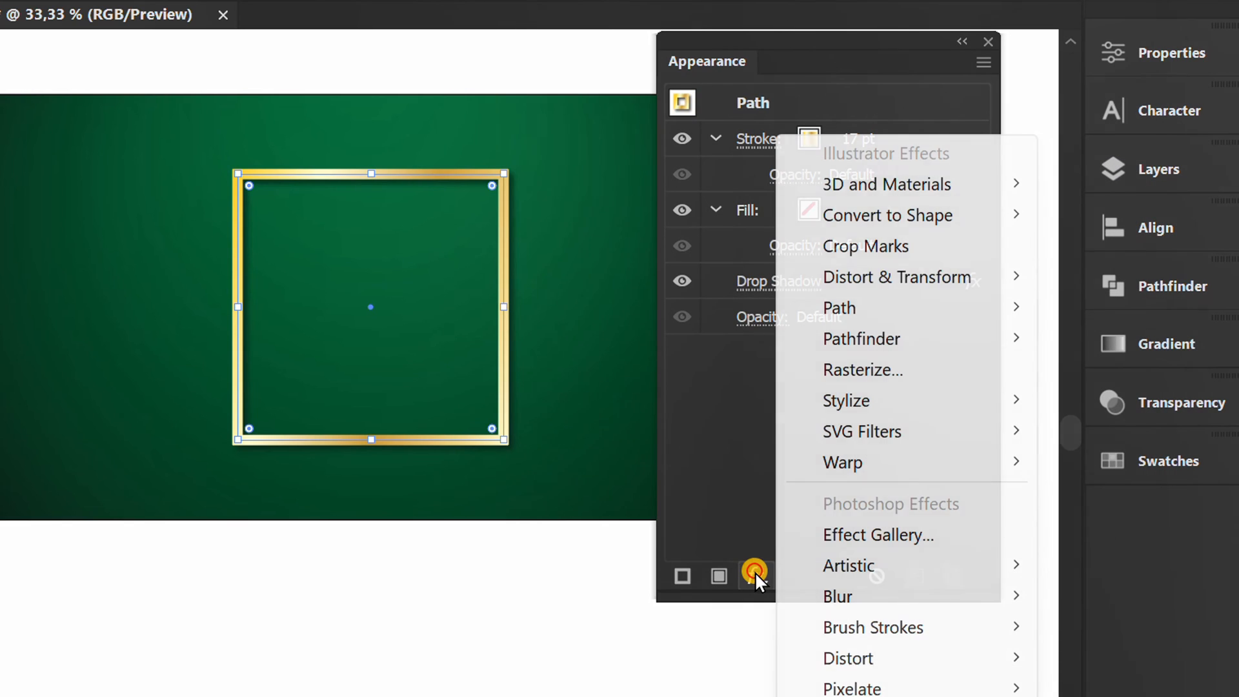
pyautogui.moveTo(901, 283)
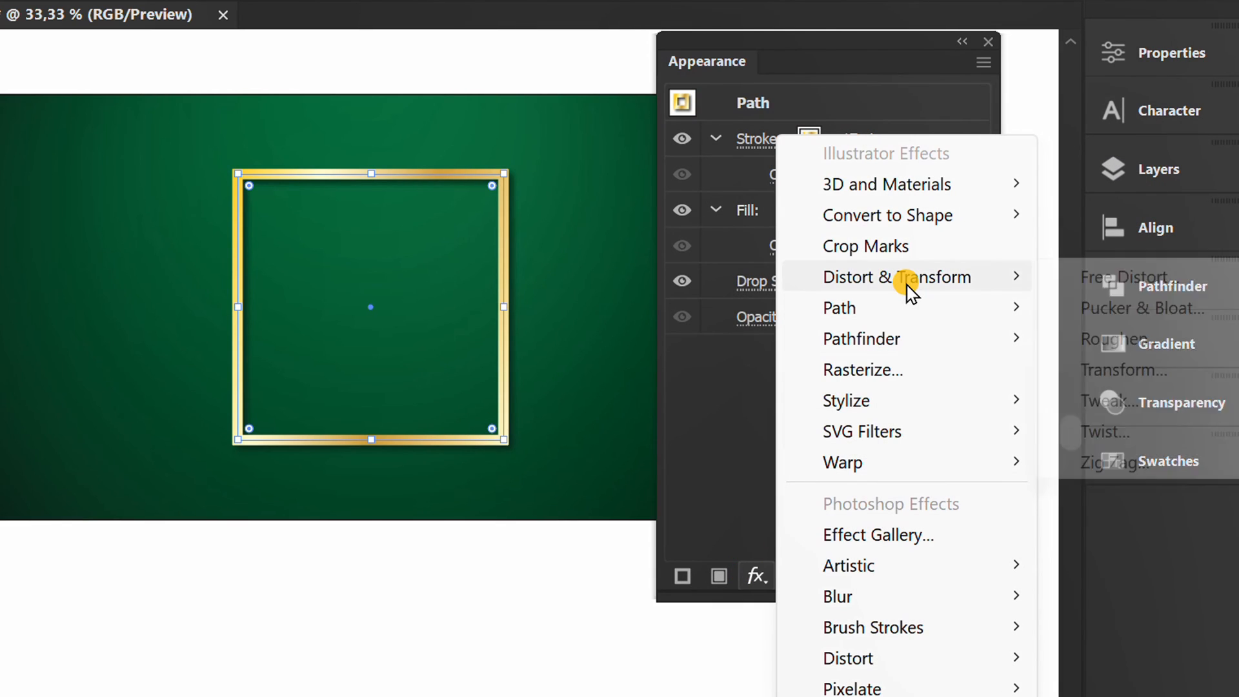
pyautogui.moveTo(1122, 370)
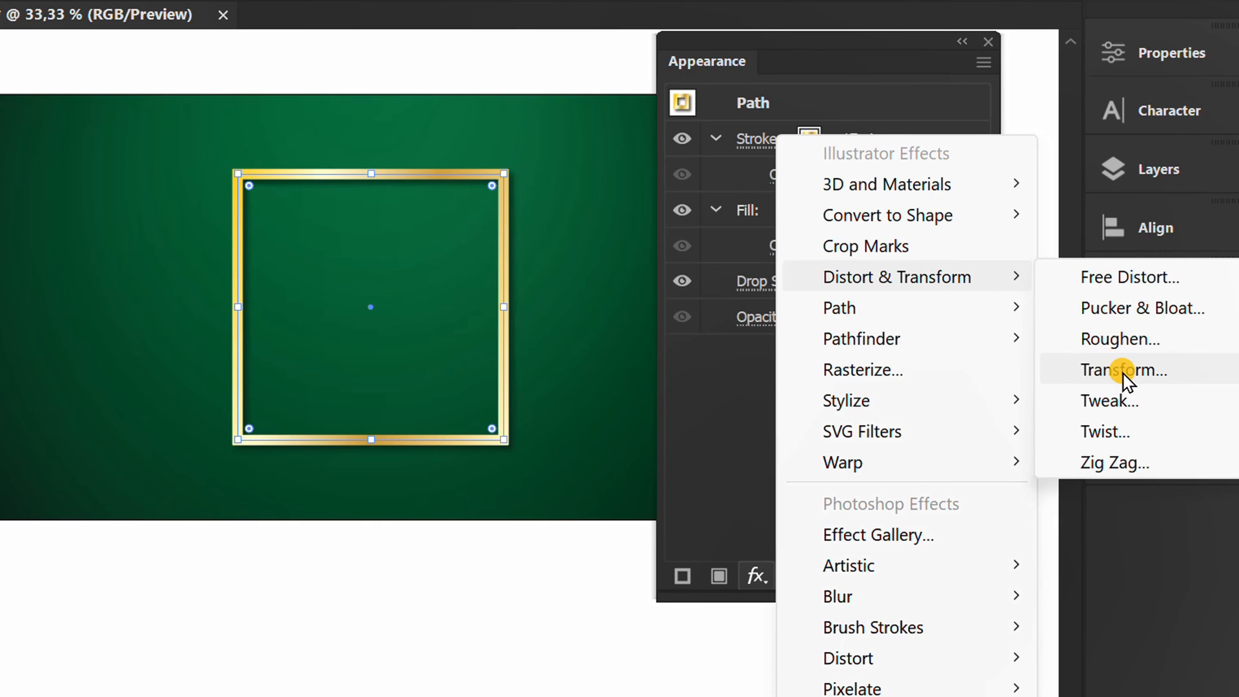
# Add a Transform effect moving 0.5 px horizontally and vertically with 4 copies.
pyautogui.click(1123, 370)
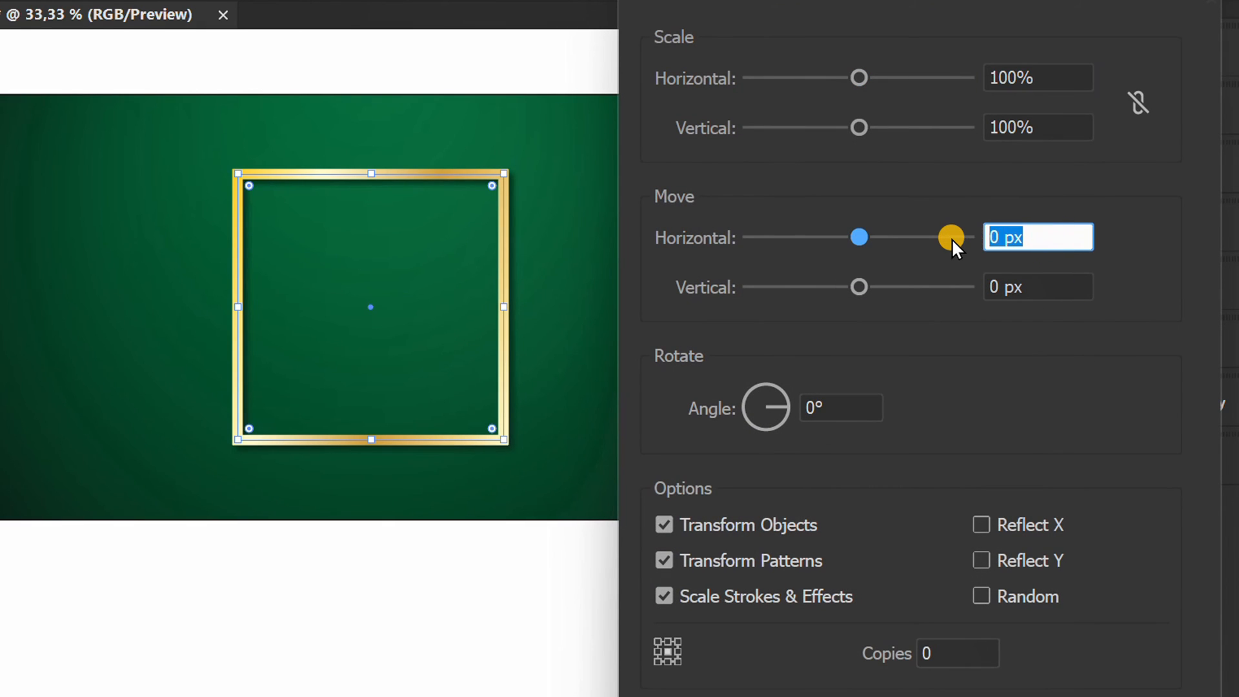
pyautogui.write('0,5')
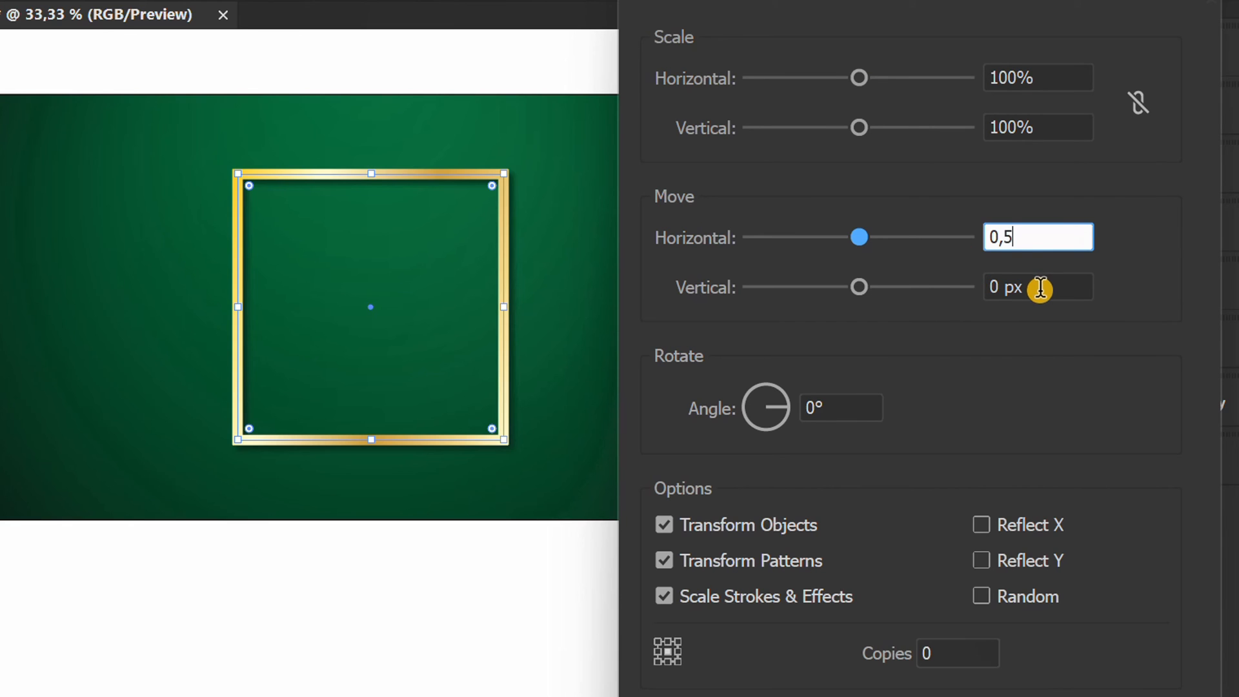
pyautogui.click(1038, 287)
pyautogui.write('0,5')
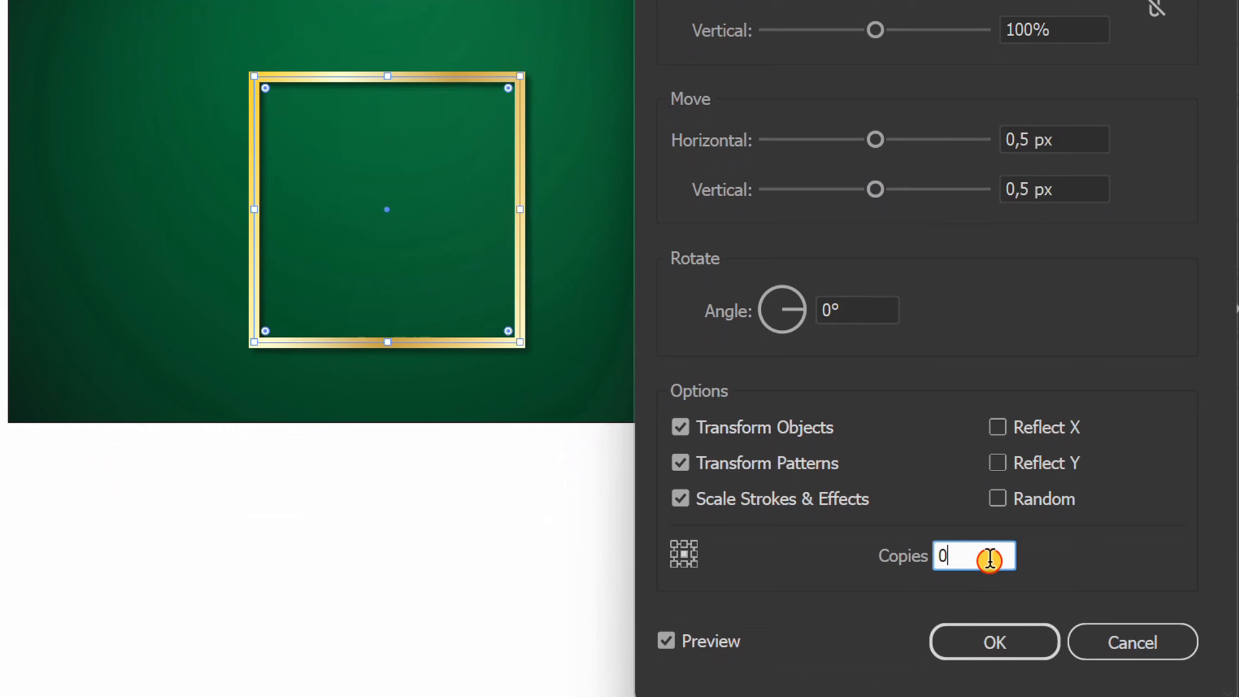
pyautogui.write('4')
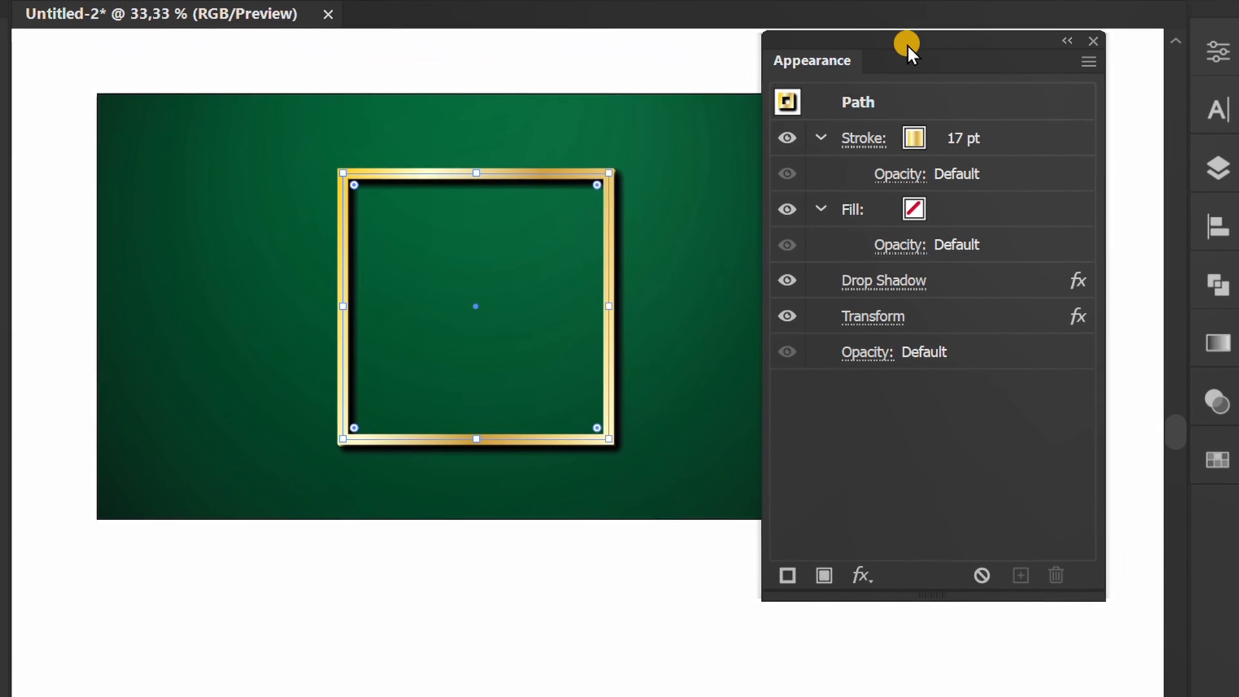
pyautogui.click(1091, 41)
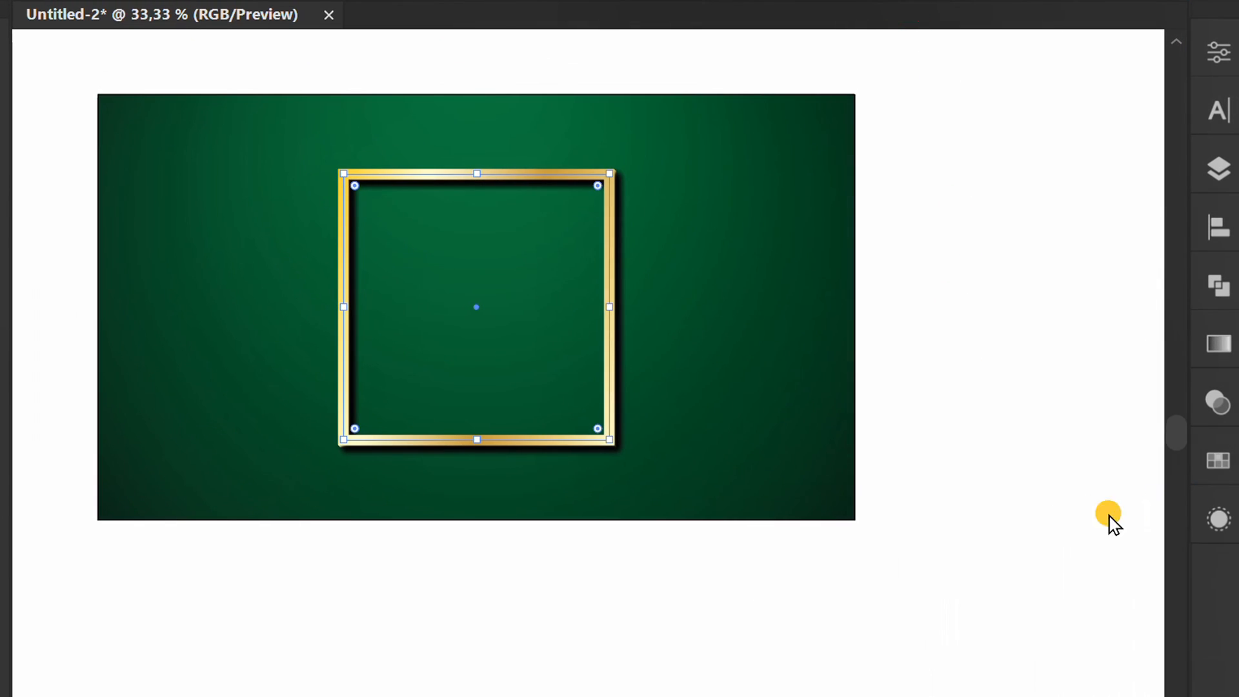